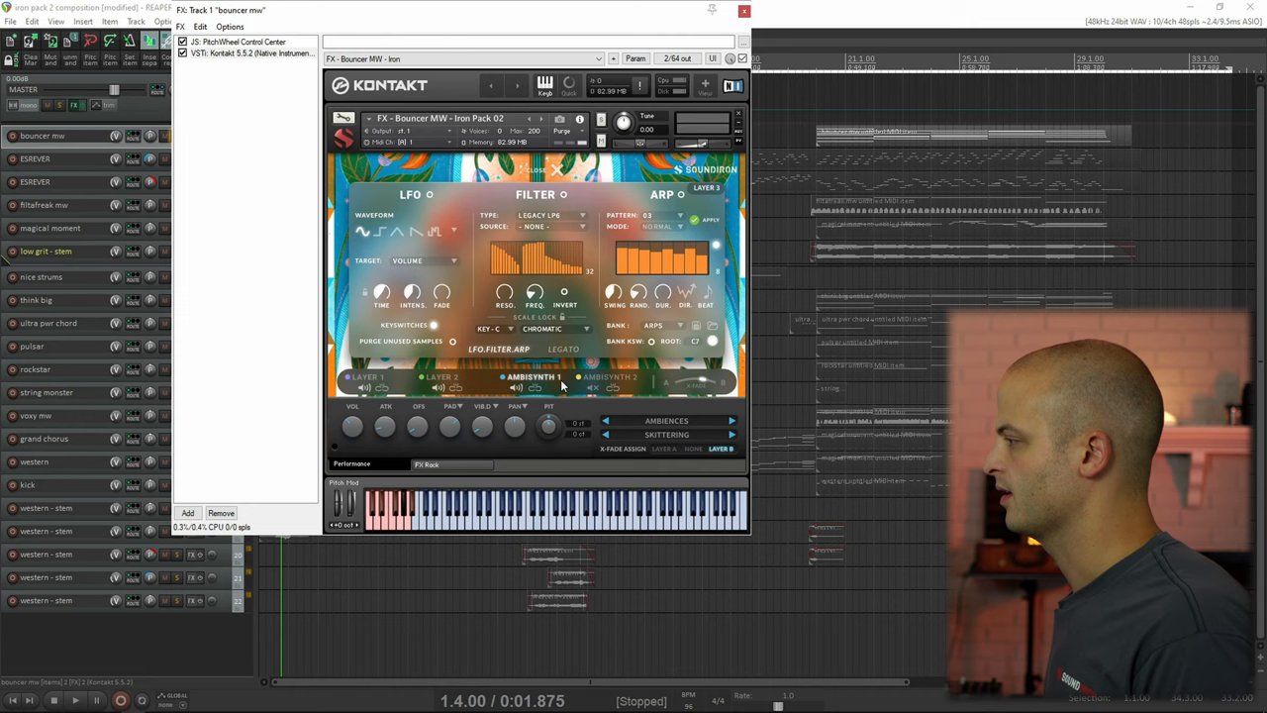
Step: Close the bouncer mw track's Kontakt instrument window
{"action": "left_click", "coordinate": [745, 11]}
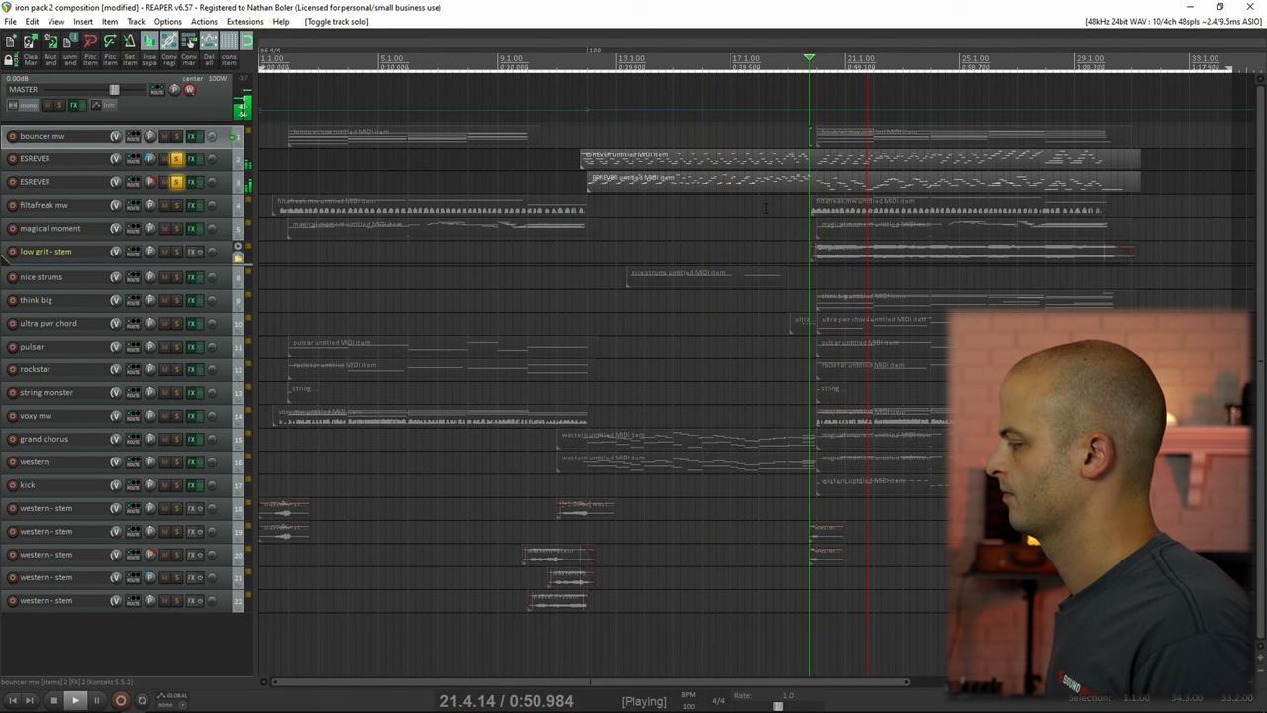
Step: Toggle playback of the multi-track composition
{"action": "key", "text": "space"}
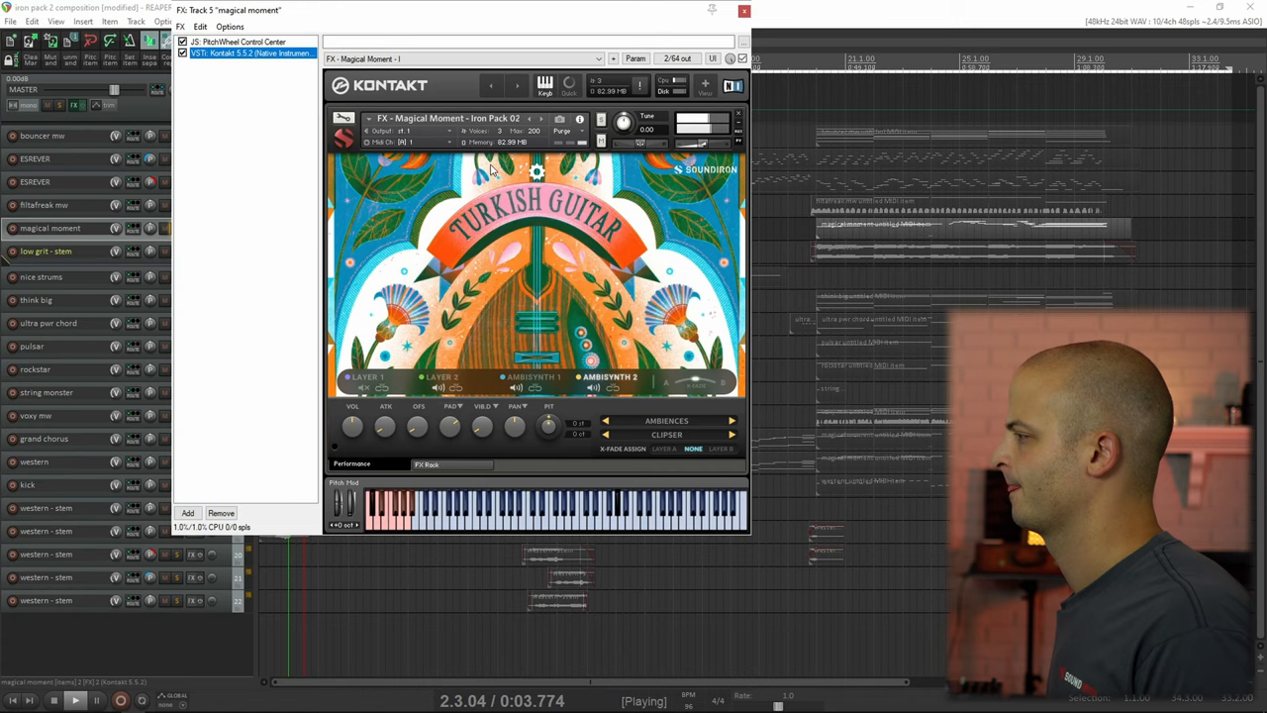
Step: Close the magical moment track's Turkish Guitar Kontakt window
{"action": "left_click", "coordinate": [744, 11]}
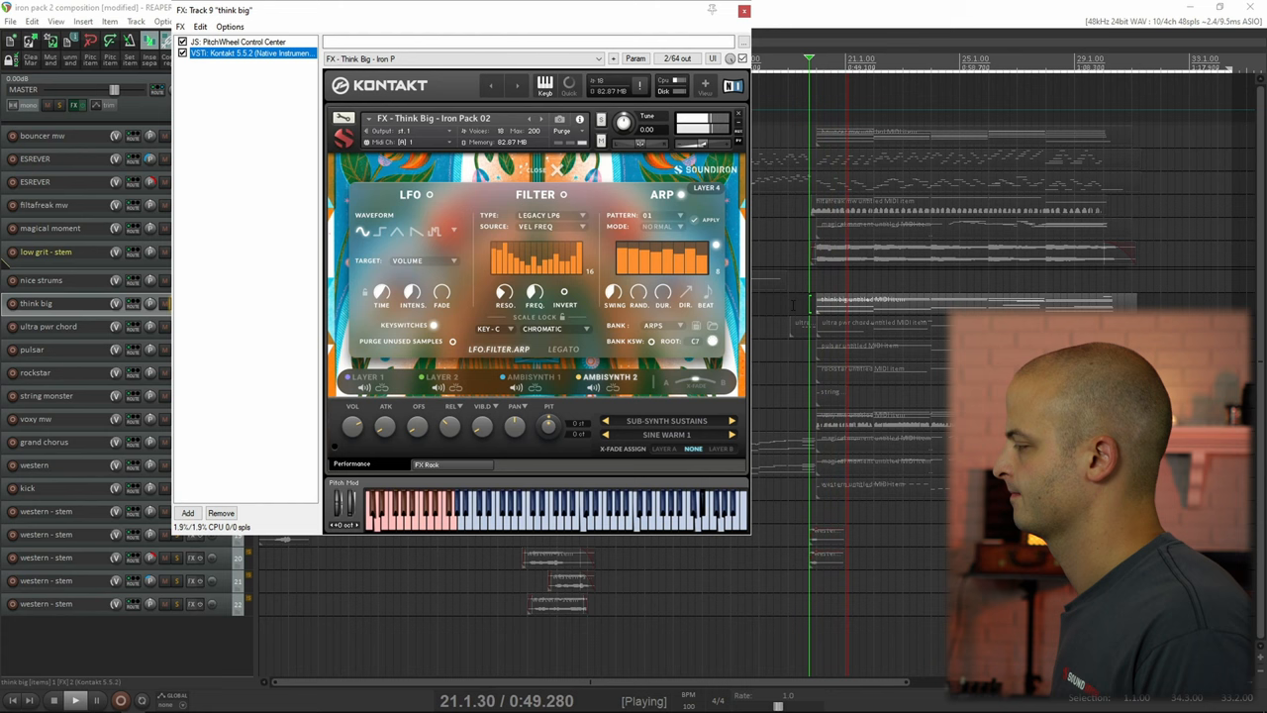
Step: Close the think big track's Kontakt instrument window
{"action": "left_click", "coordinate": [437, 376]}
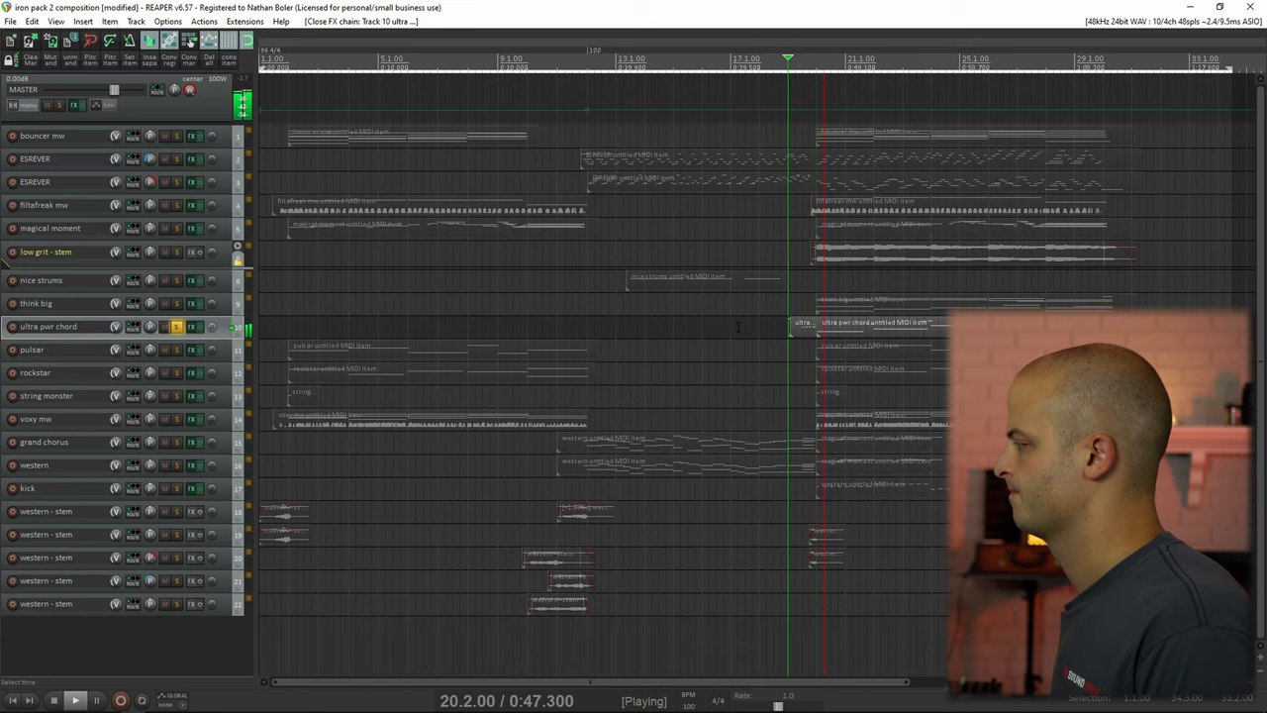
Step: Open the Kontakt instrument on track 11, pulsar
{"action": "left_click", "coordinate": [187, 327]}
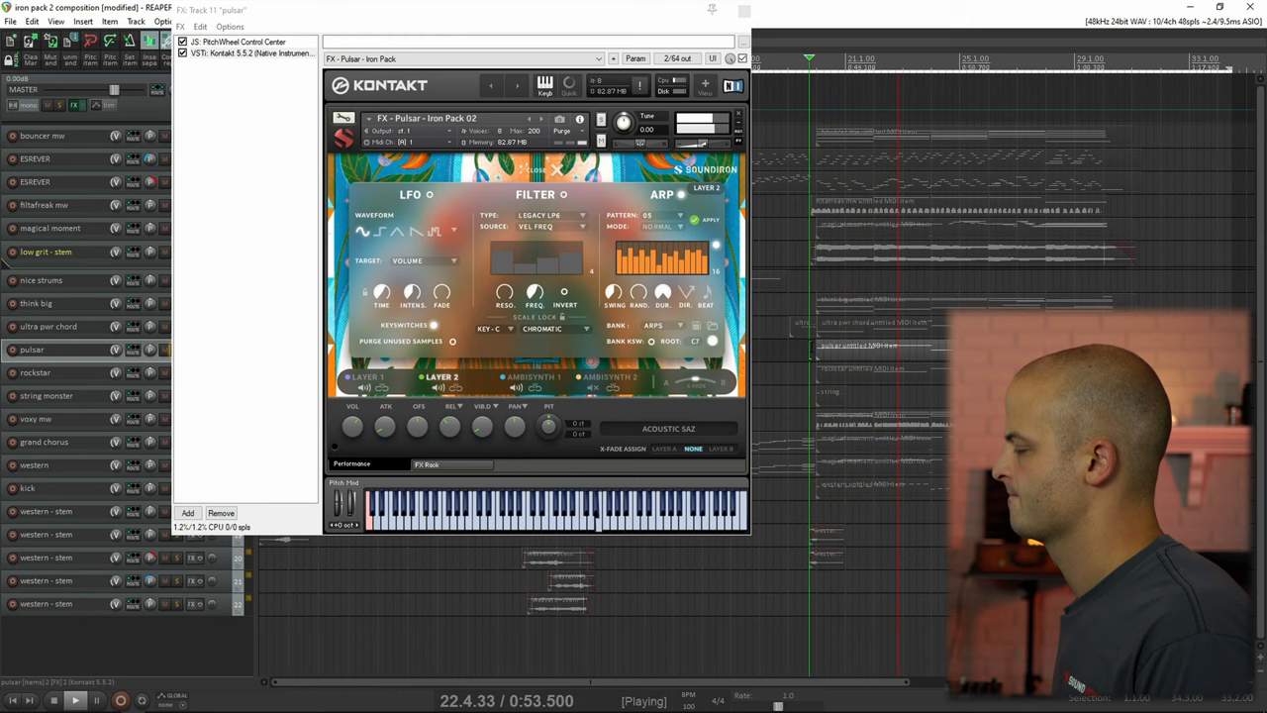
Step: Close the pulsar track's Kontakt instrument window
{"action": "left_click", "coordinate": [35, 372]}
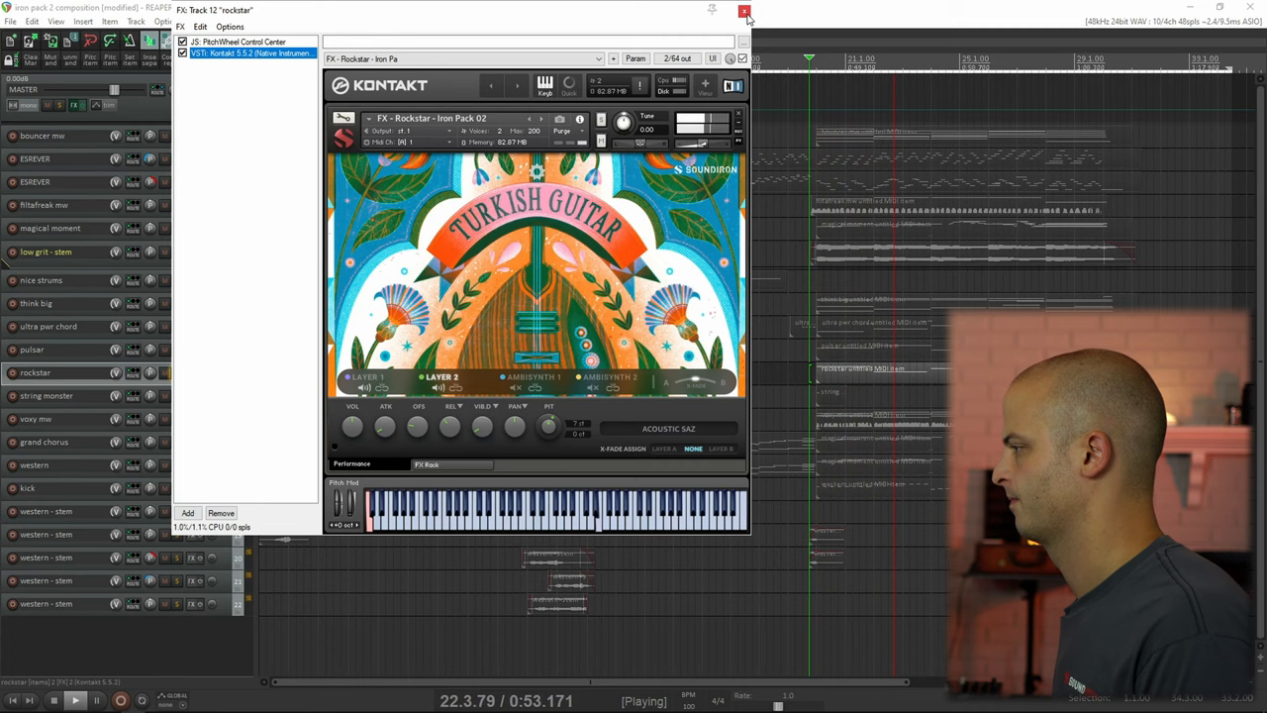
Step: View the rockstar Kontakt instrument's FX Rack page, then close its window
{"action": "left_click", "coordinate": [428, 463]}
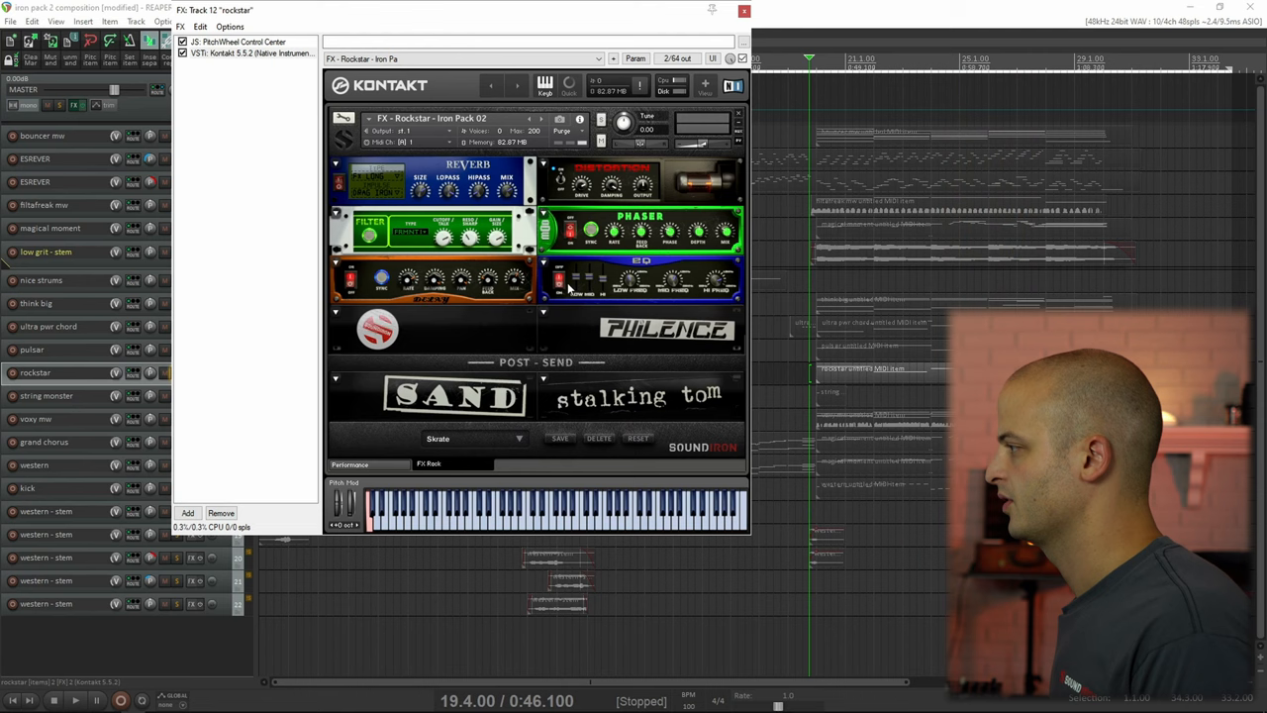
{"action": "left_click", "coordinate": [46, 395]}
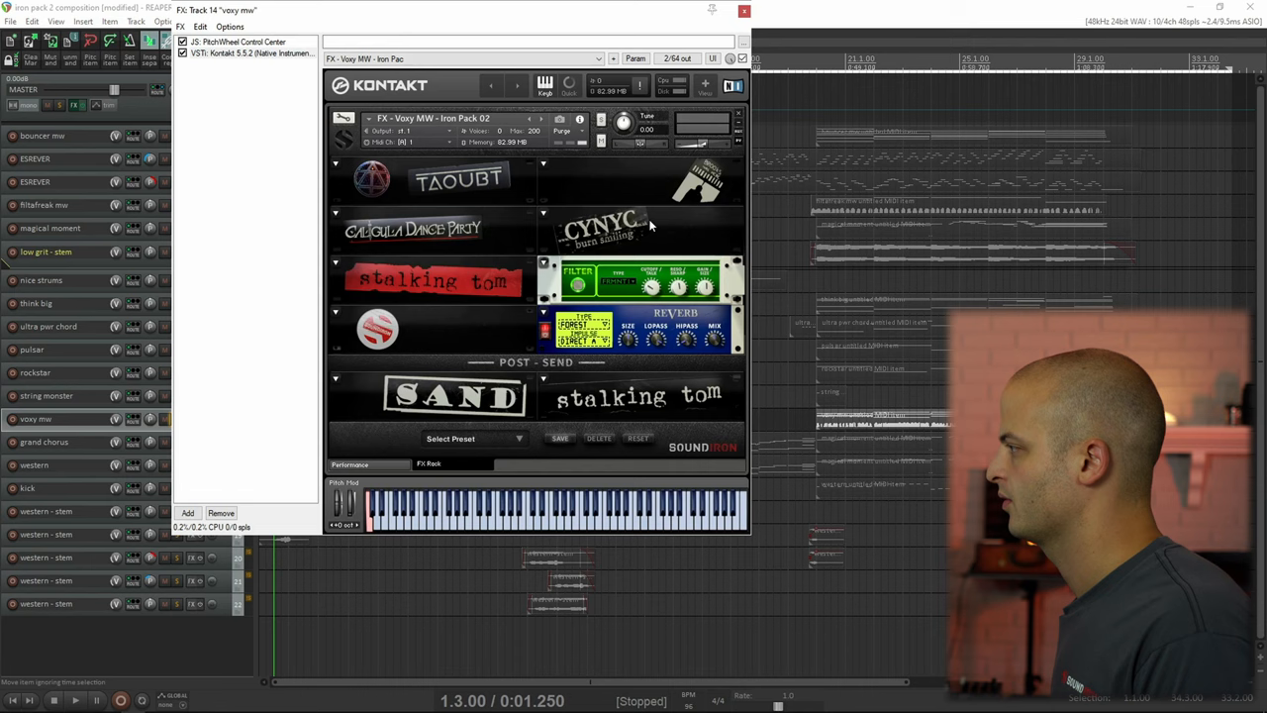
Step: Close the voxy mw track's Kontakt instrument window
{"action": "left_click", "coordinate": [744, 11]}
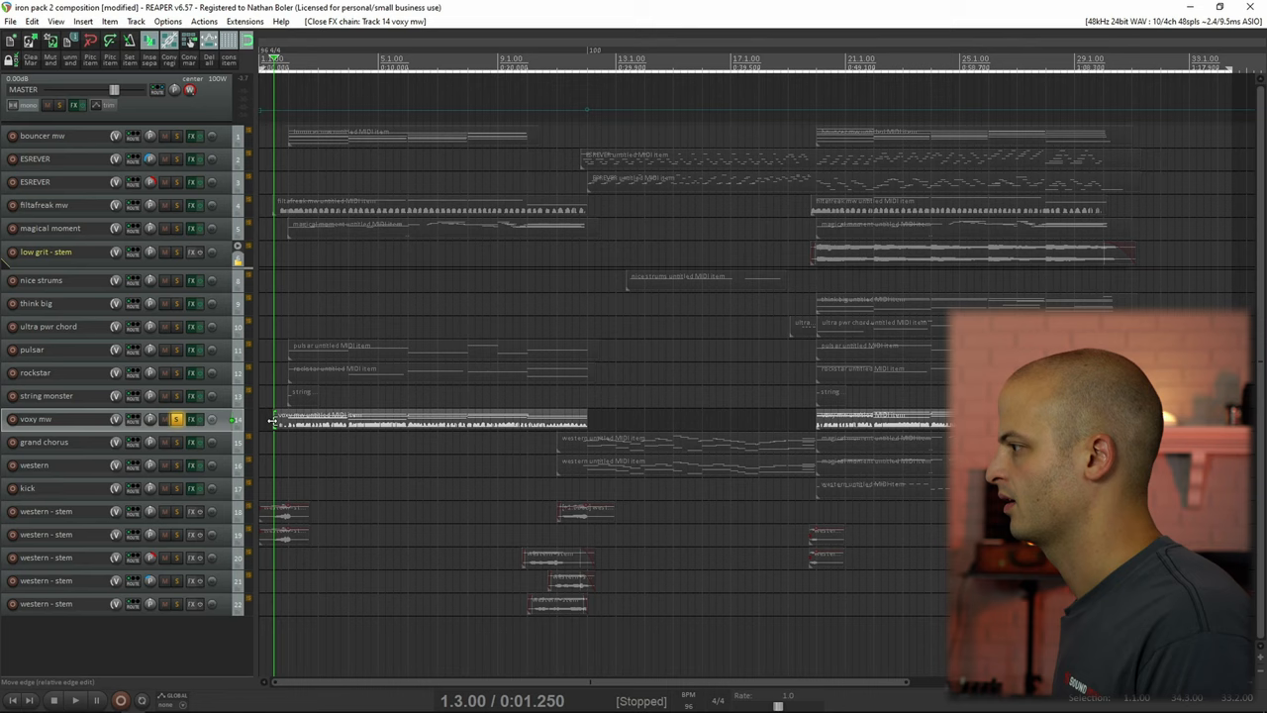